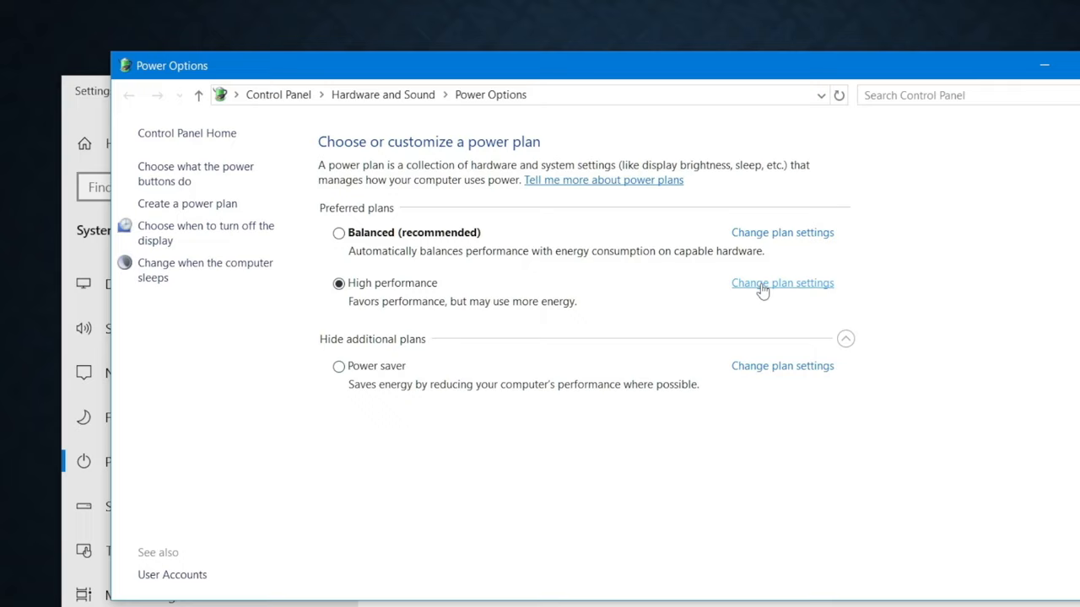
# In the High performance plan's advanced settings, set USB selective suspend to Disabled
pyautogui.click(781, 282)
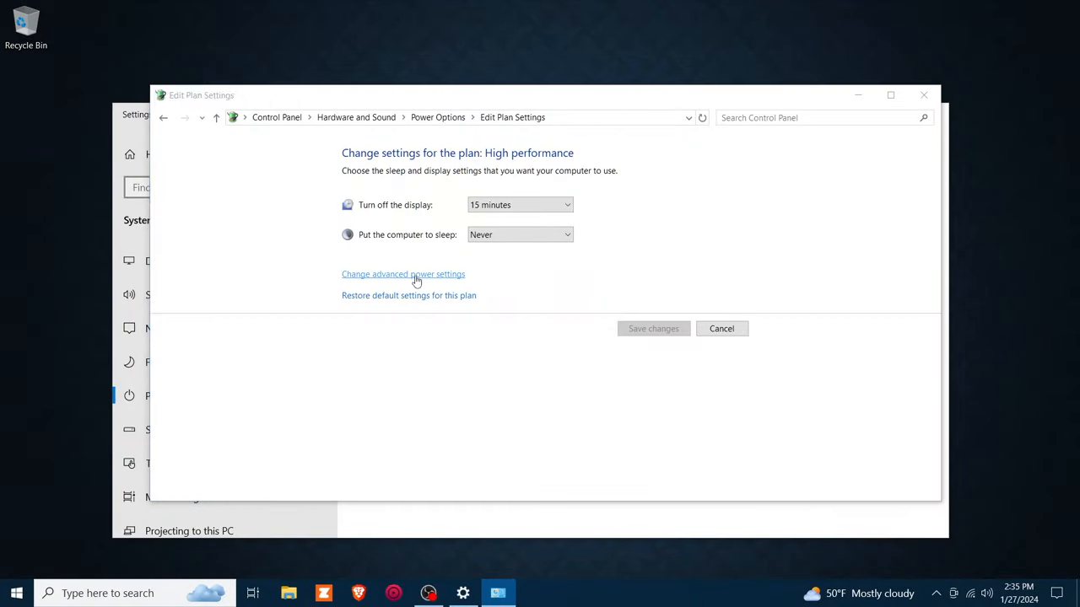
pyautogui.click(403, 275)
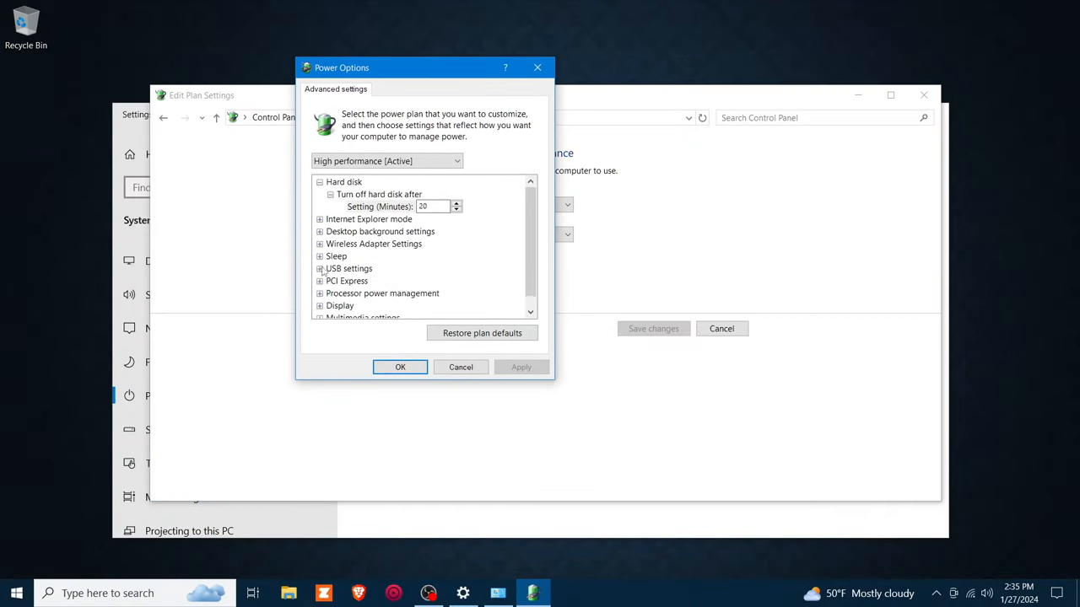
pyautogui.click(320, 268)
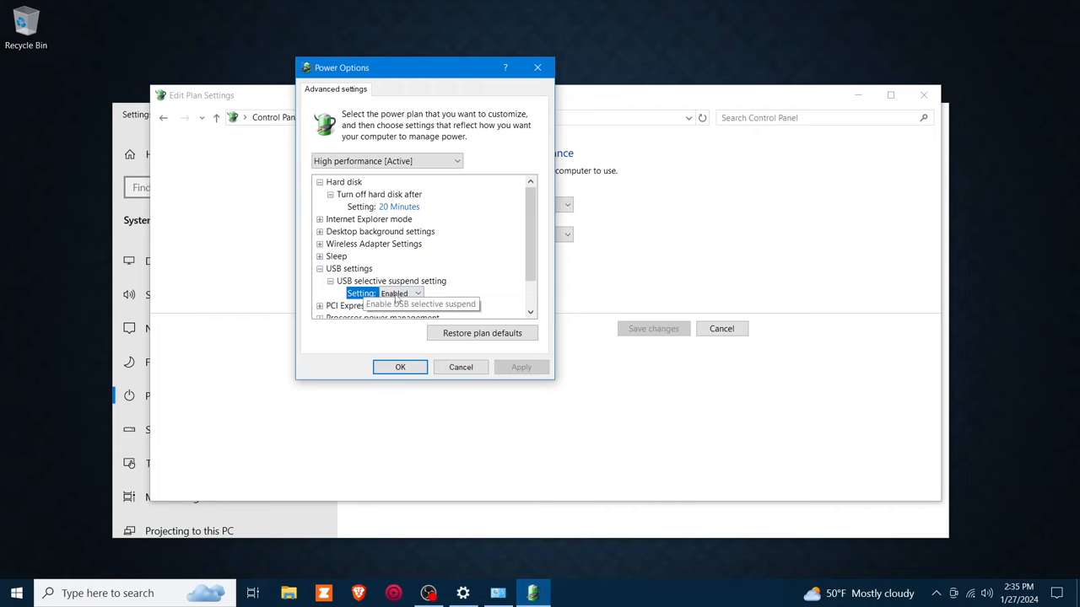
pyautogui.click(420, 305)
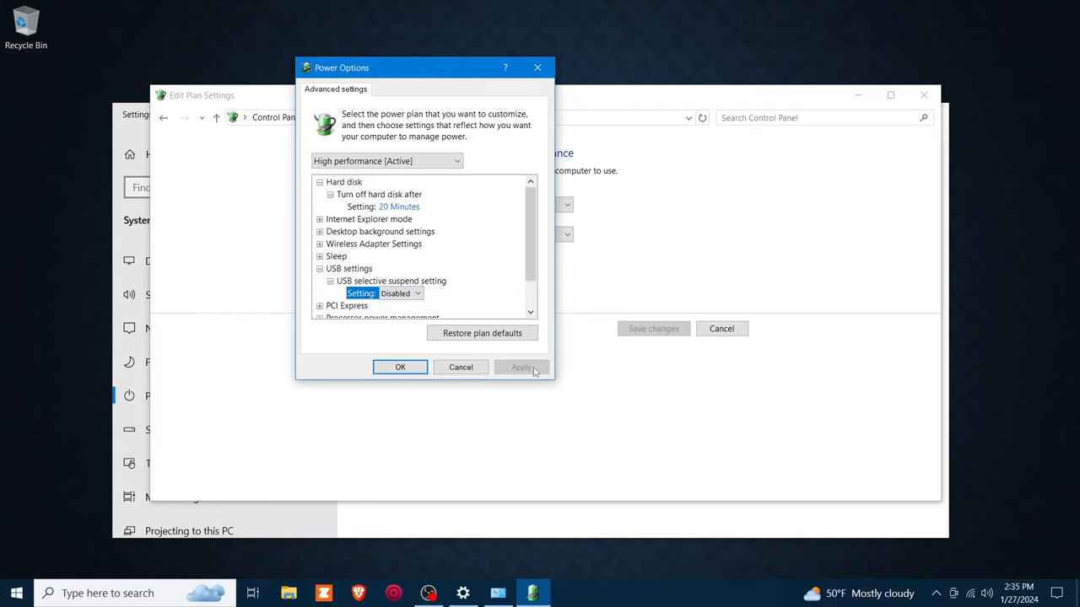
pyautogui.moveTo(451, 300)
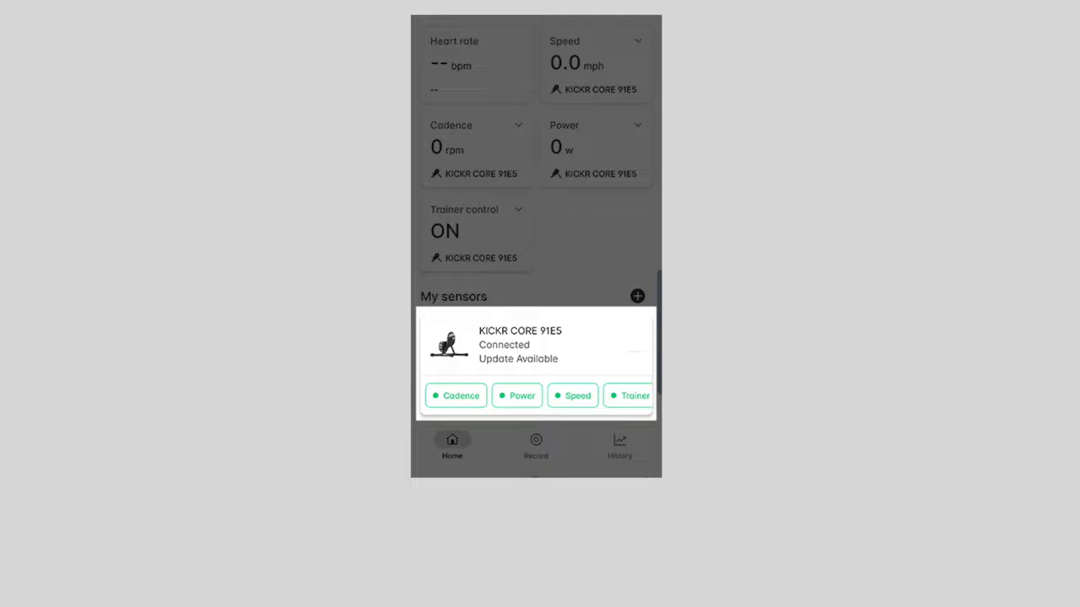
# Scroll the trainer app's Home screen to My sensors showing KICKR CORE 91E5
pyautogui.scroll(-3)
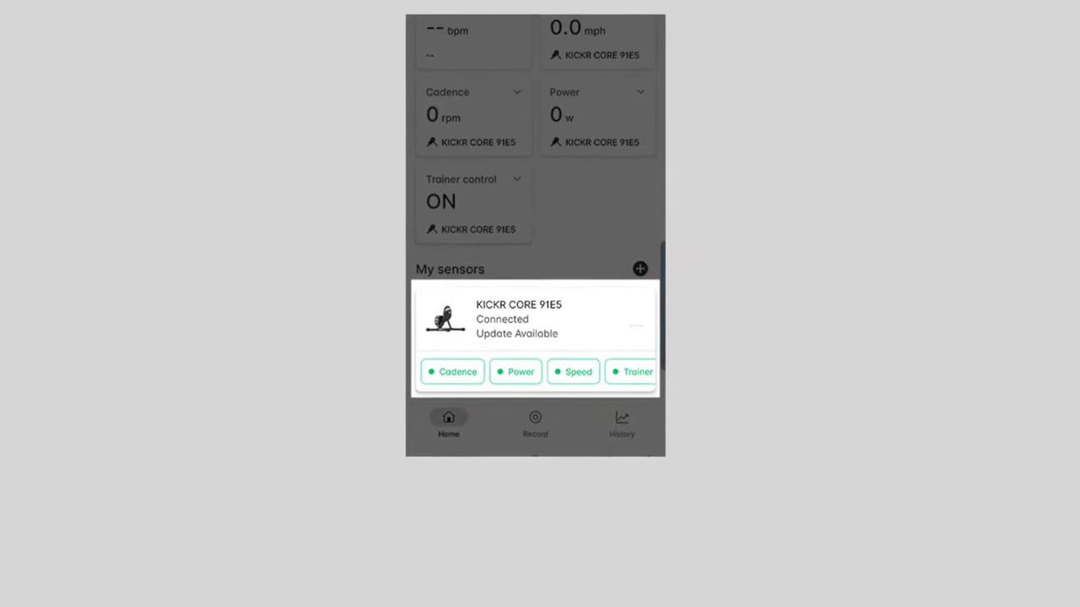